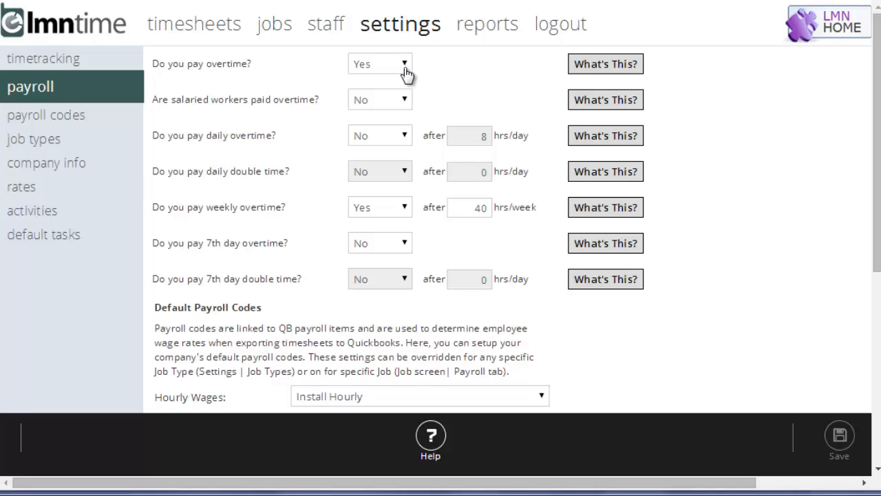
mouse_move(408, 103)
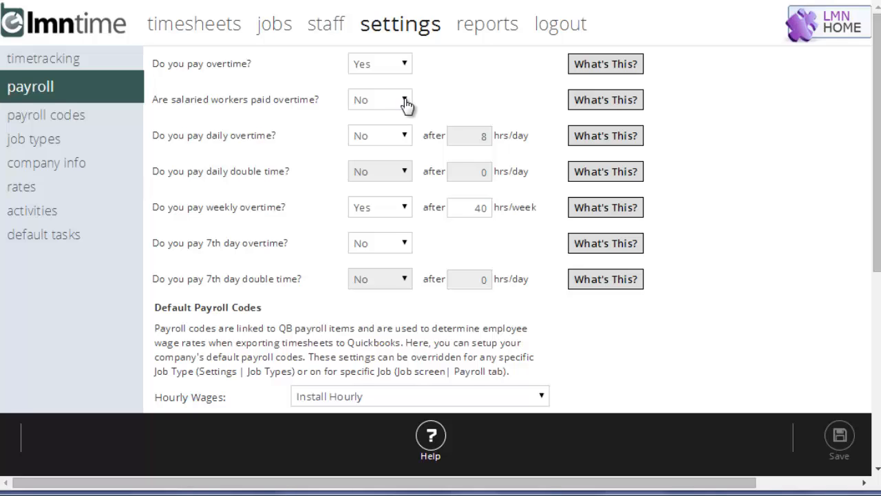
Toggle daily overtime on and off, leave it at No, then scroll to the payroll codes.
left_click(379, 99)
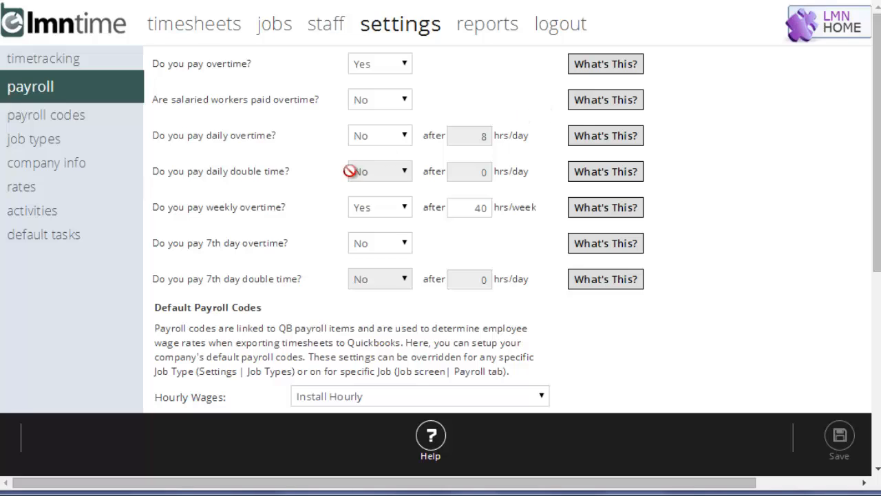
mouse_move(322, 157)
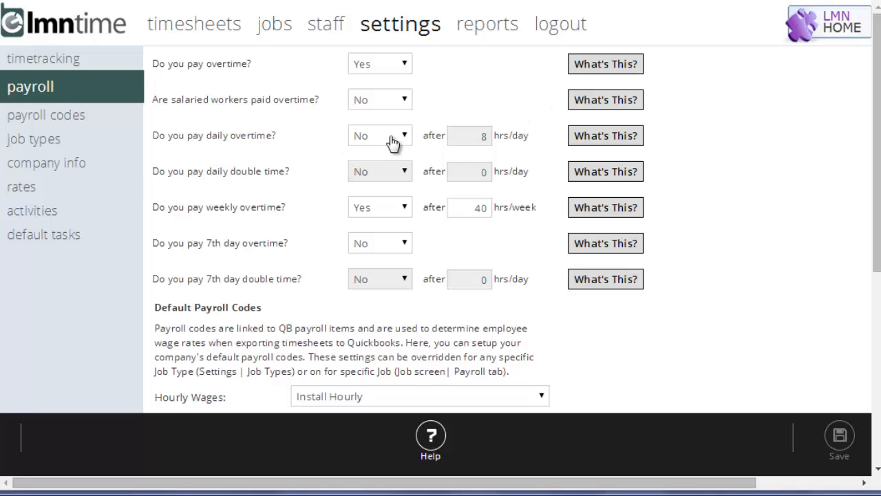
left_click(379, 135)
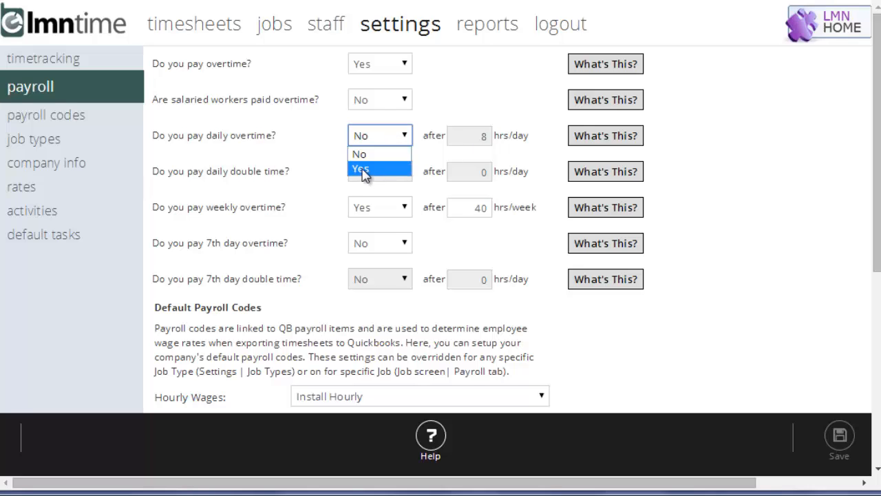
left_click(360, 170)
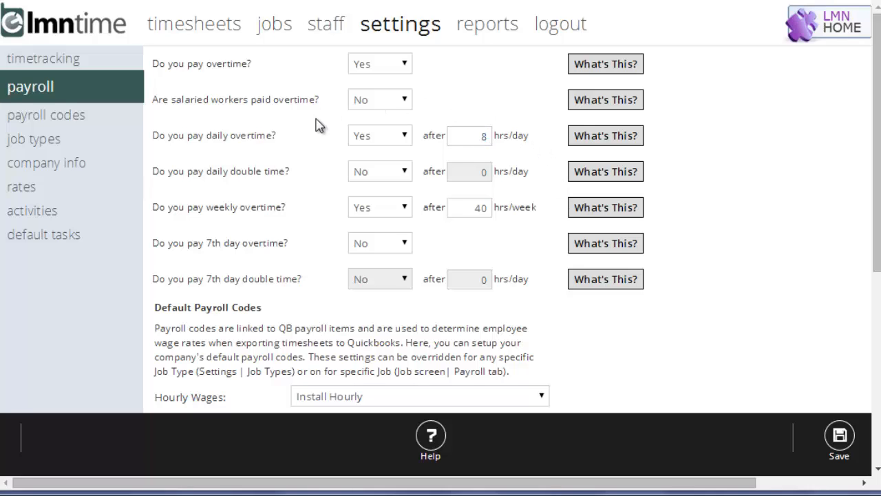
mouse_move(534, 188)
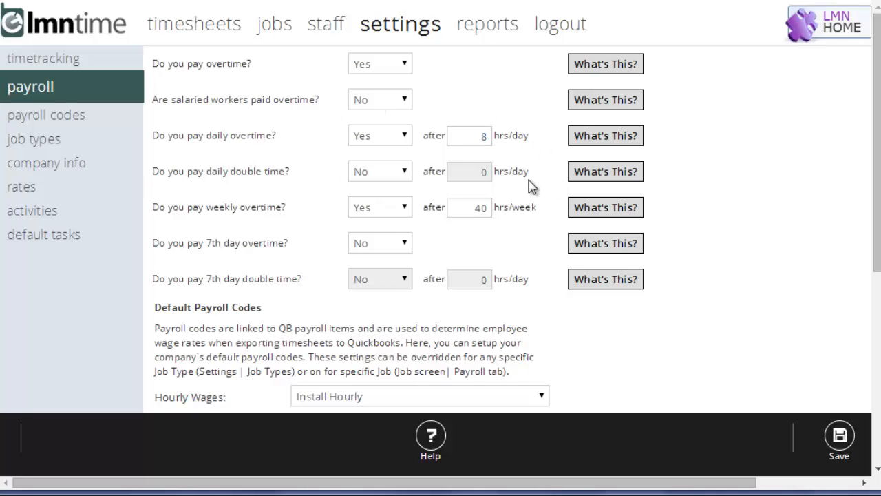
left_click(379, 134)
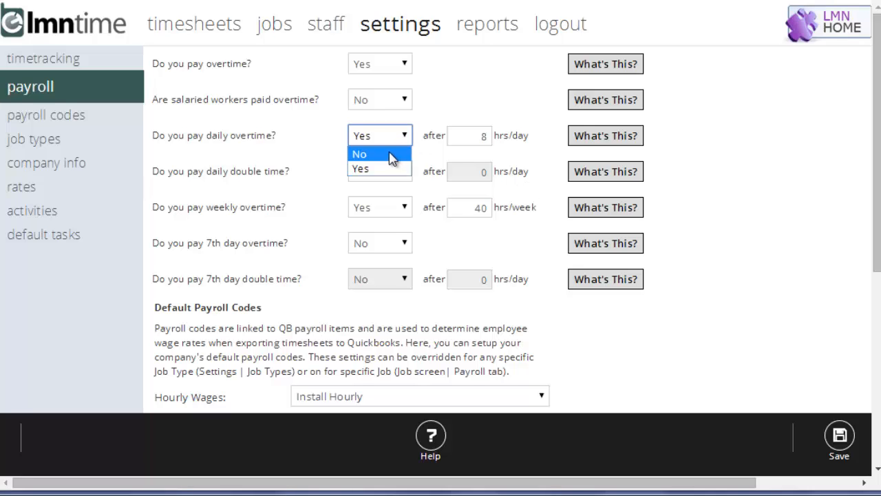
left_click(380, 153)
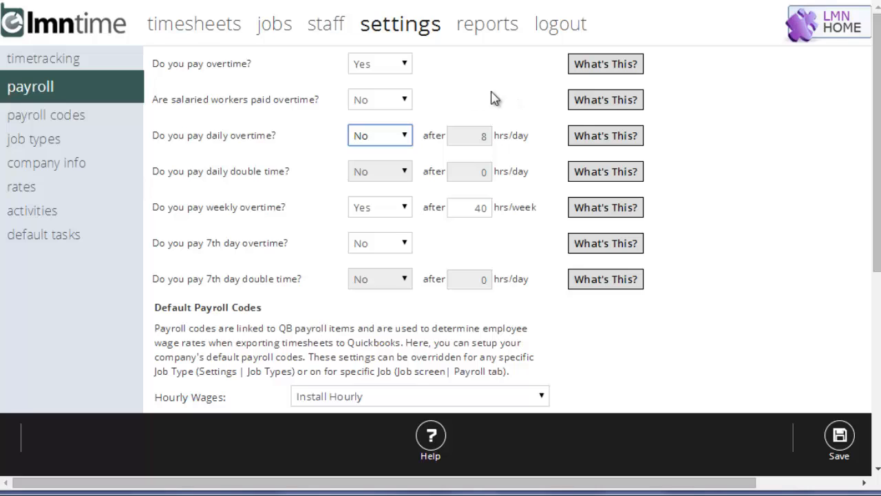
mouse_move(268, 194)
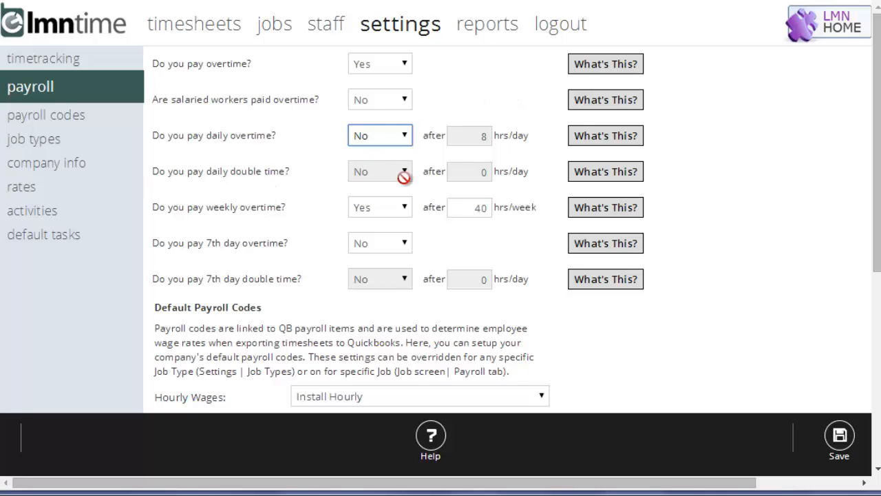
mouse_move(406, 131)
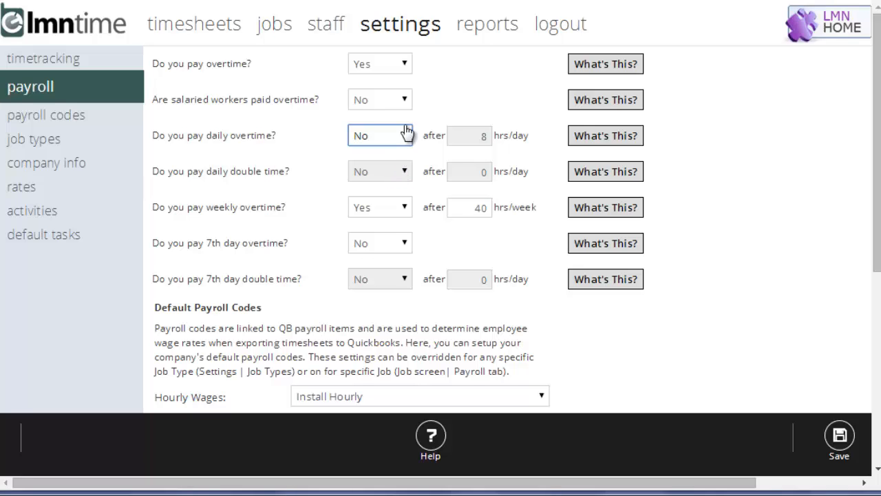
left_click(379, 135)
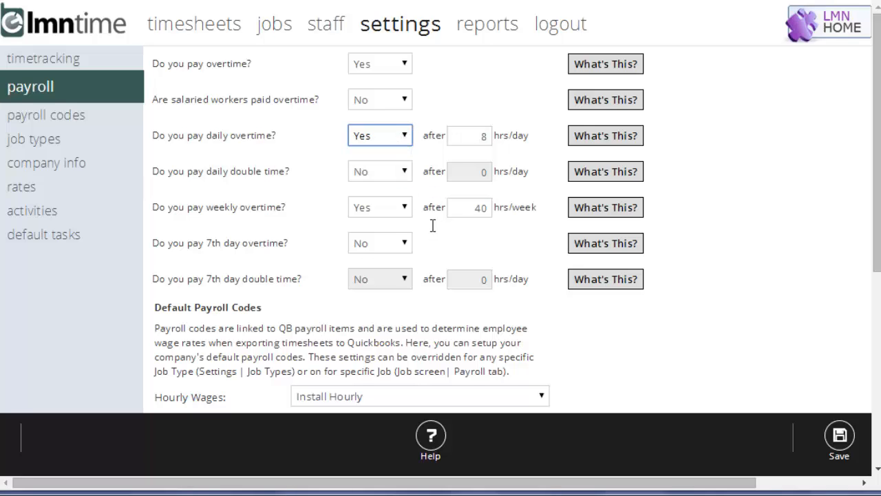
left_click(379, 135)
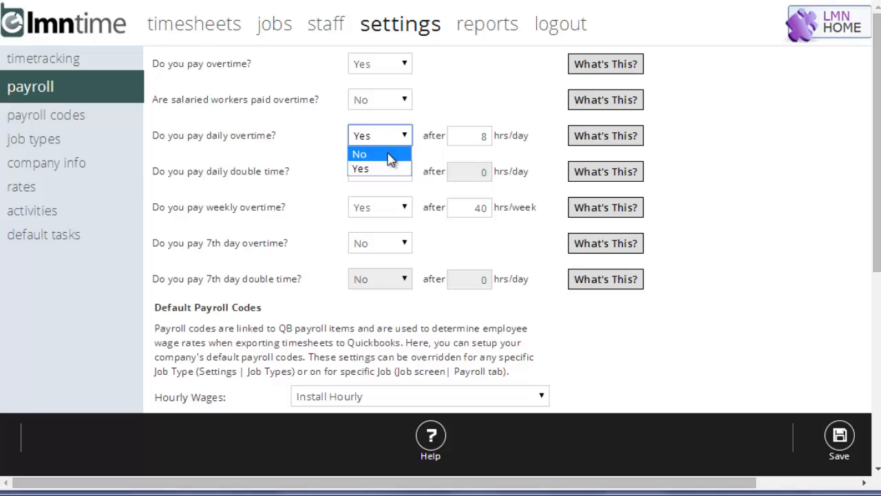
left_click(359, 154)
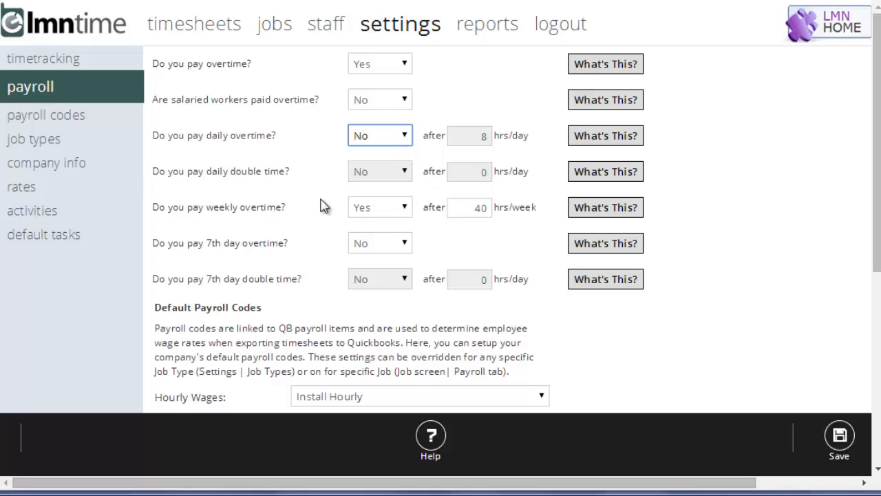
mouse_move(314, 206)
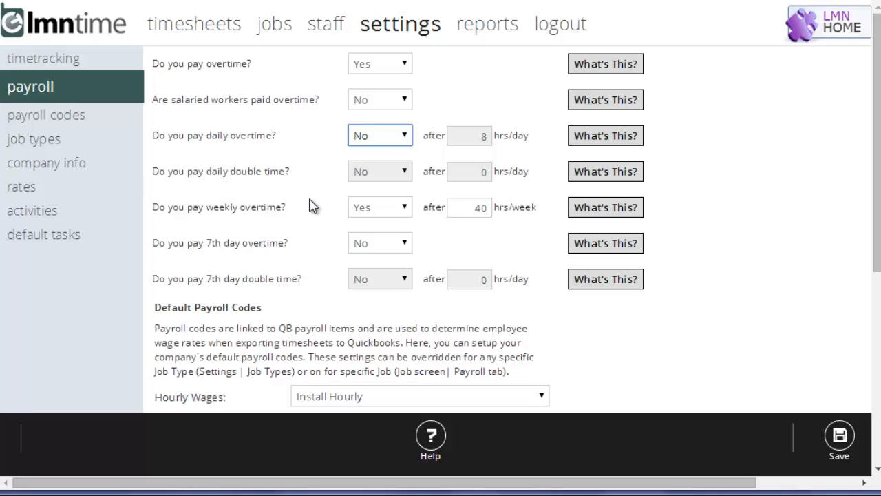
mouse_move(329, 210)
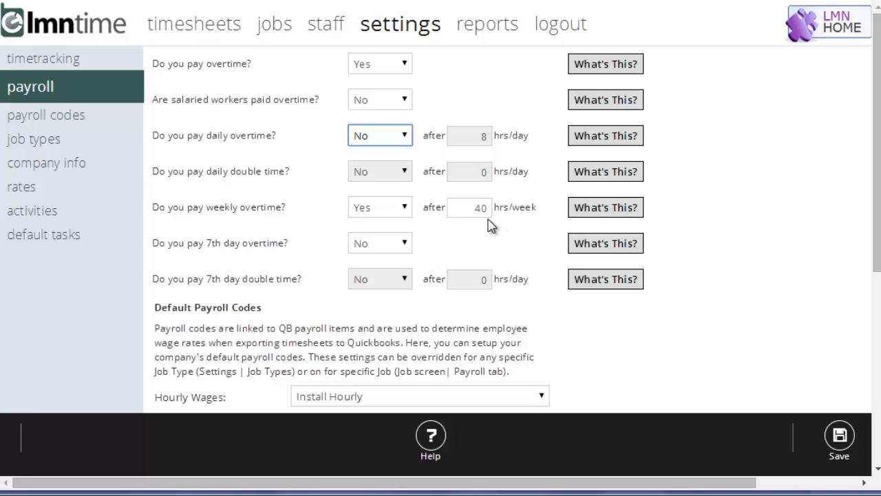
mouse_move(524, 250)
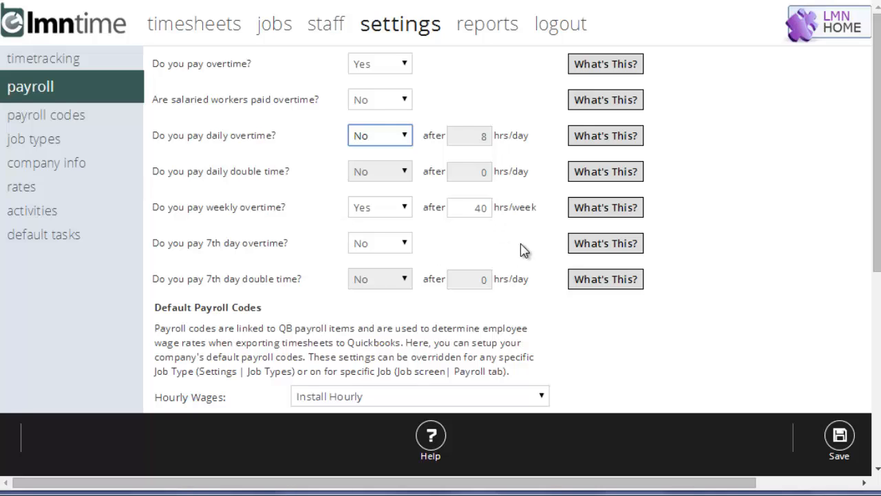
mouse_move(519, 246)
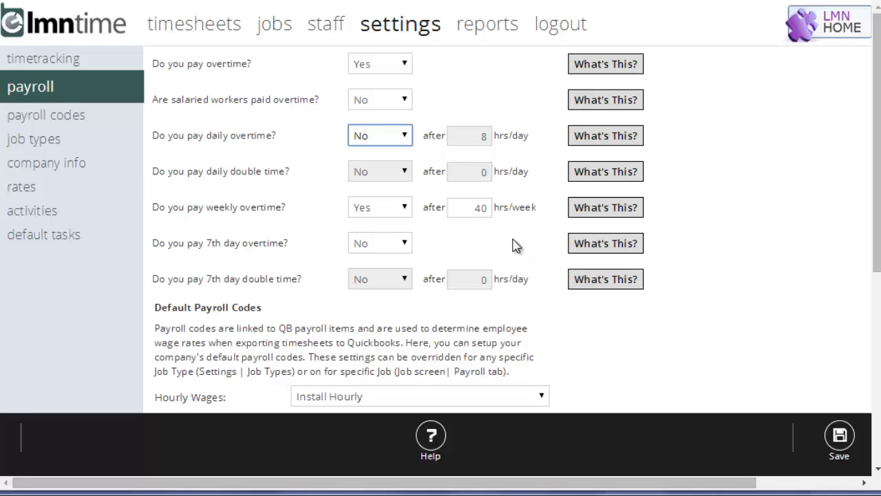
mouse_move(479, 222)
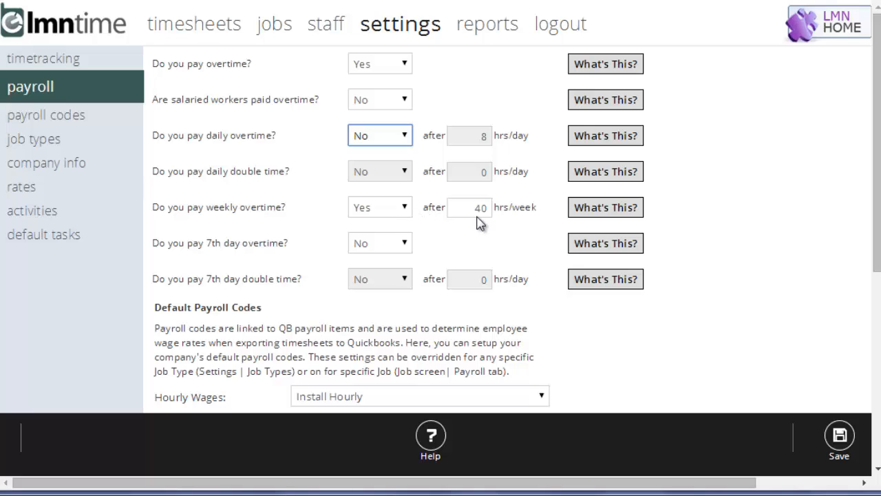
mouse_move(535, 246)
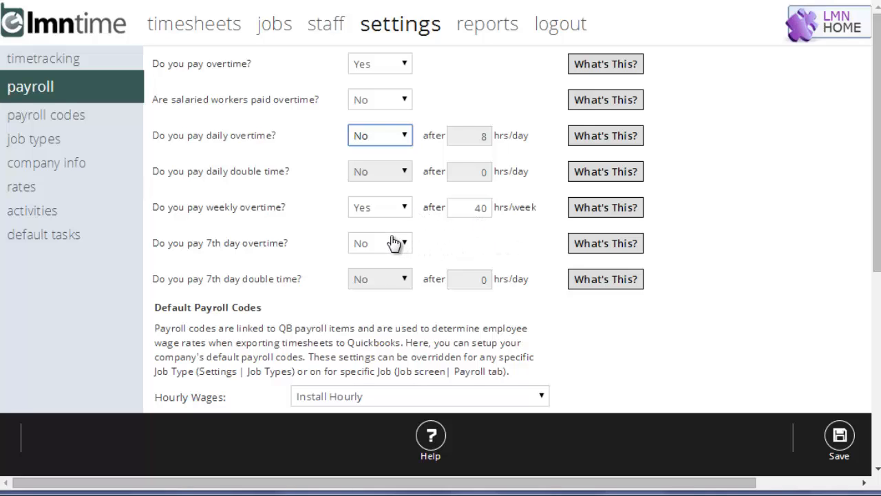
mouse_move(454, 245)
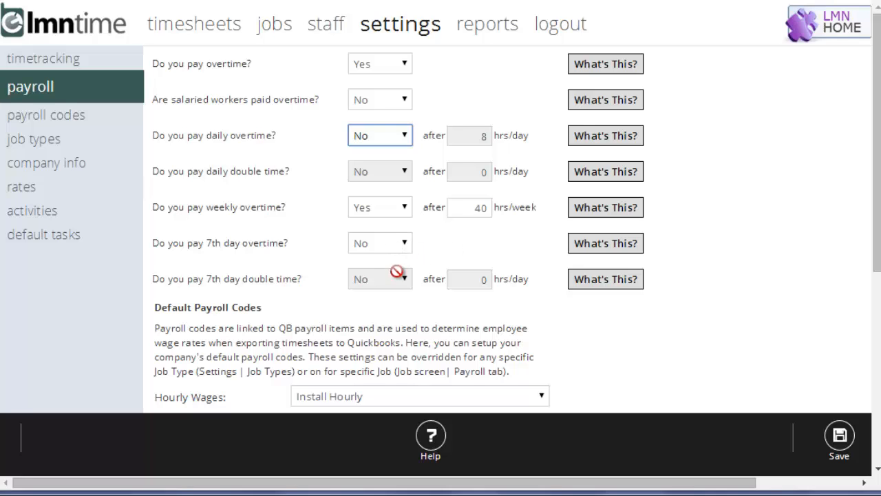
mouse_move(461, 301)
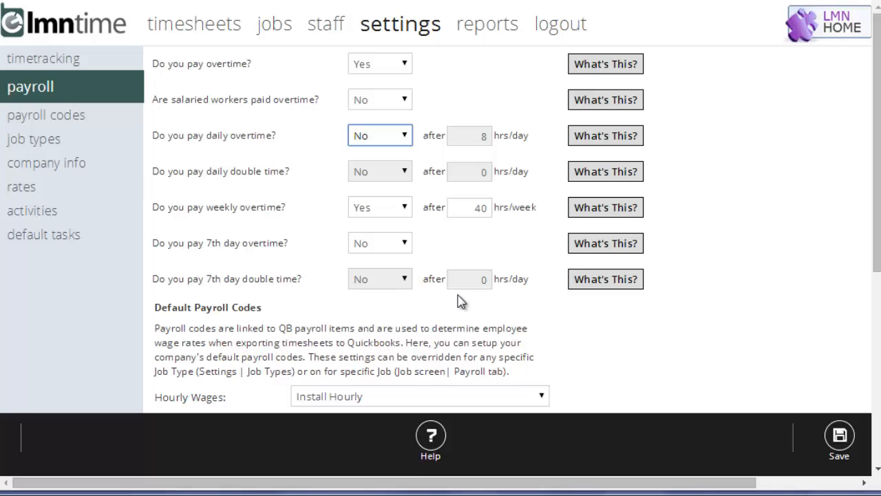
mouse_move(633, 340)
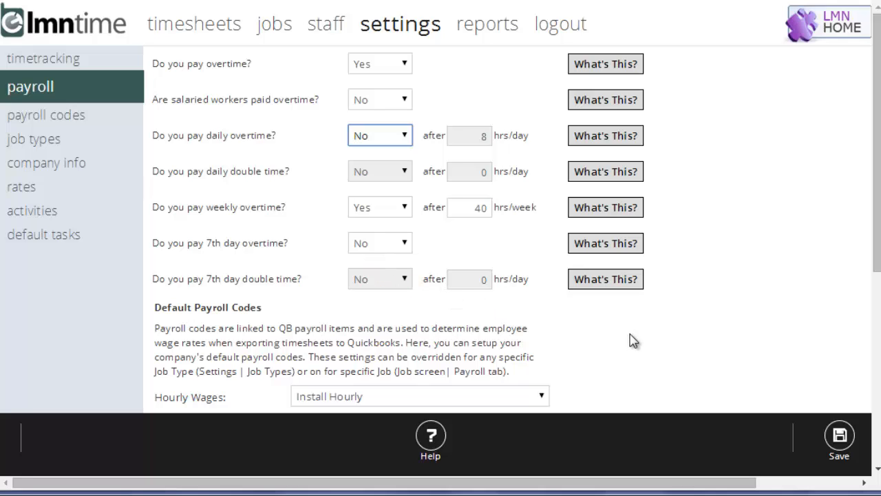
scroll("down", 3)
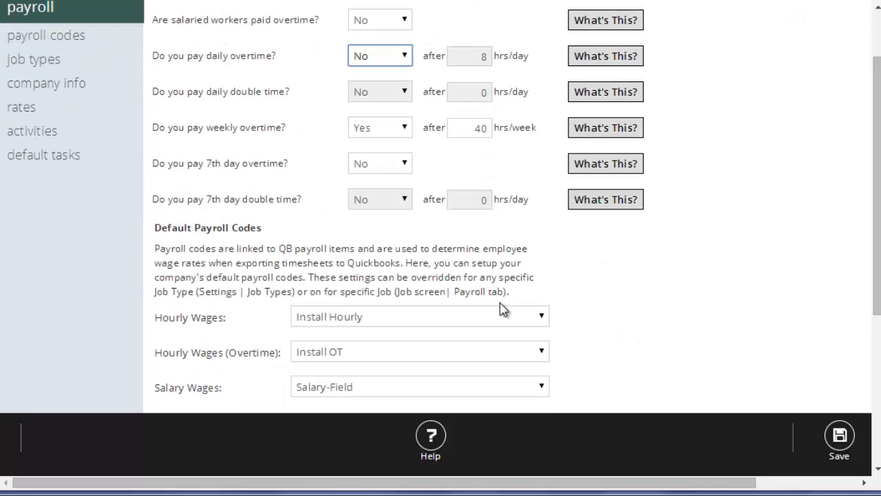
mouse_move(561, 327)
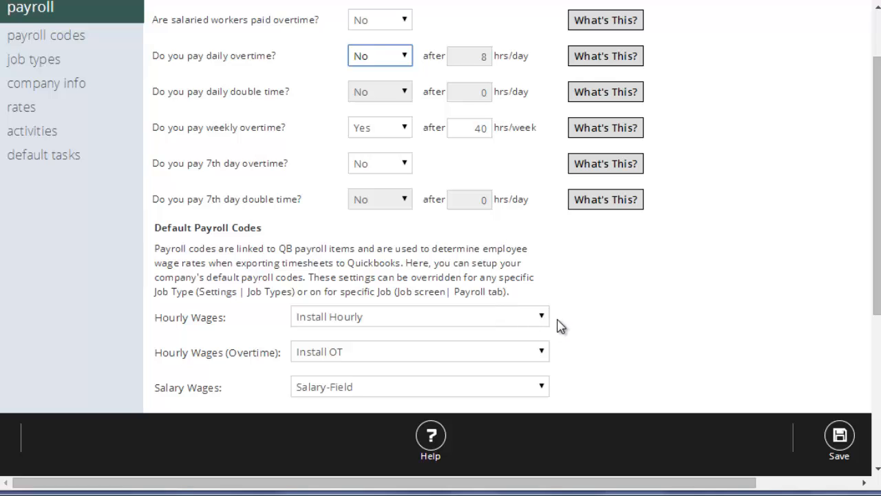
mouse_move(497, 322)
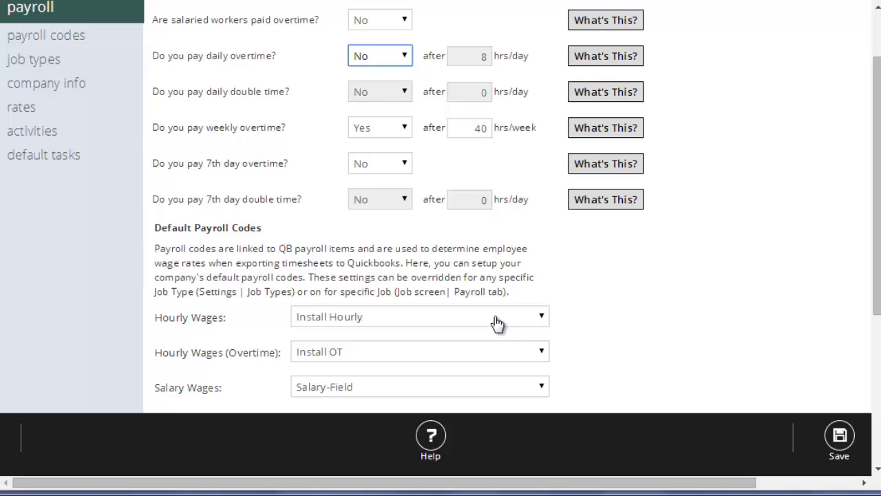
mouse_move(472, 320)
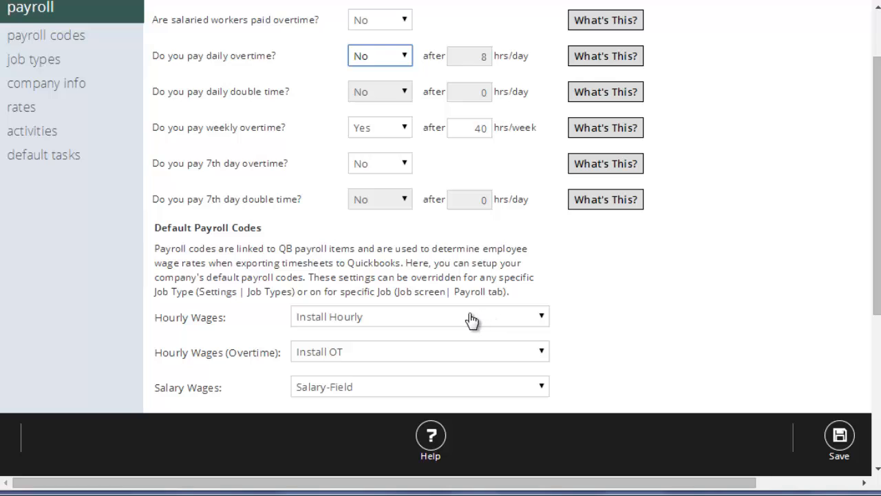
mouse_move(447, 324)
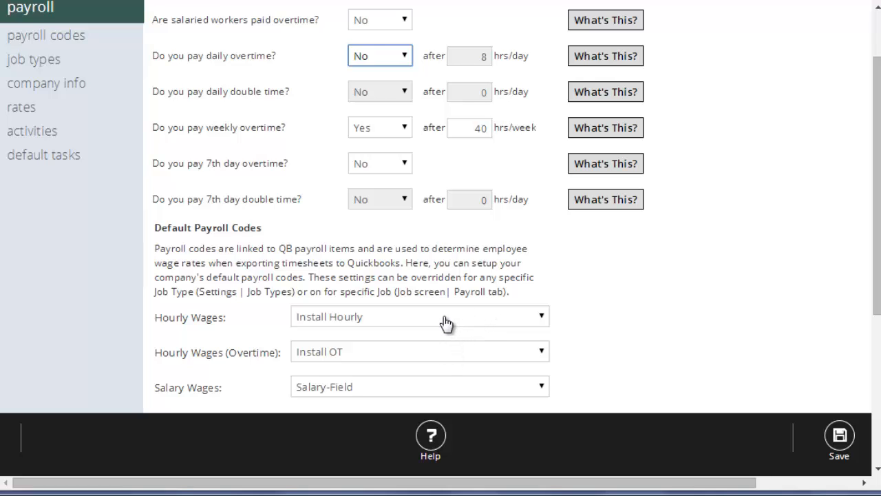
mouse_move(402, 391)
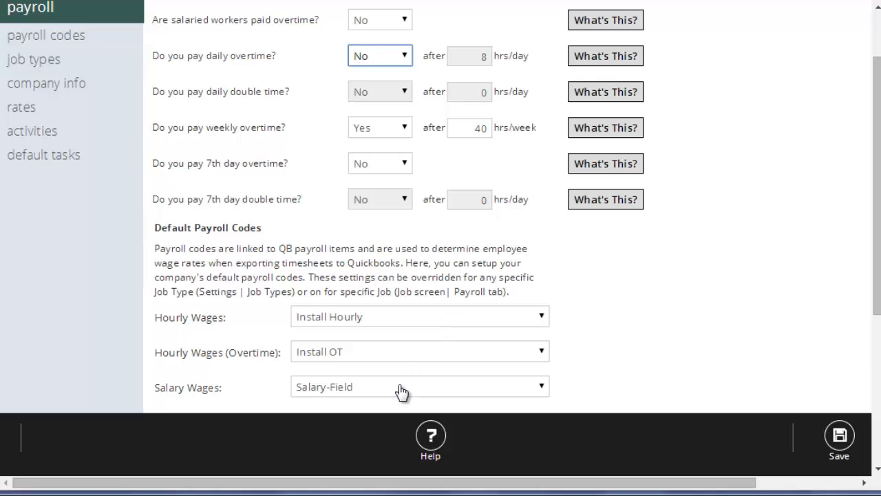
mouse_move(530, 327)
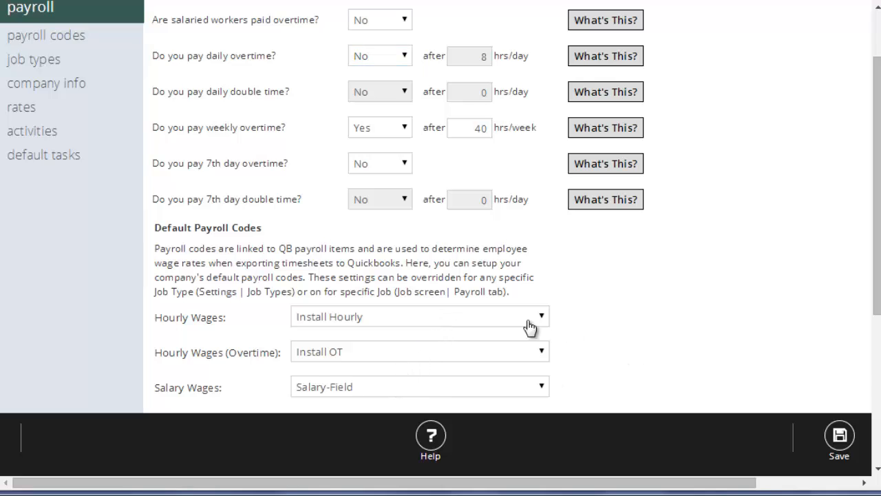
mouse_move(681, 379)
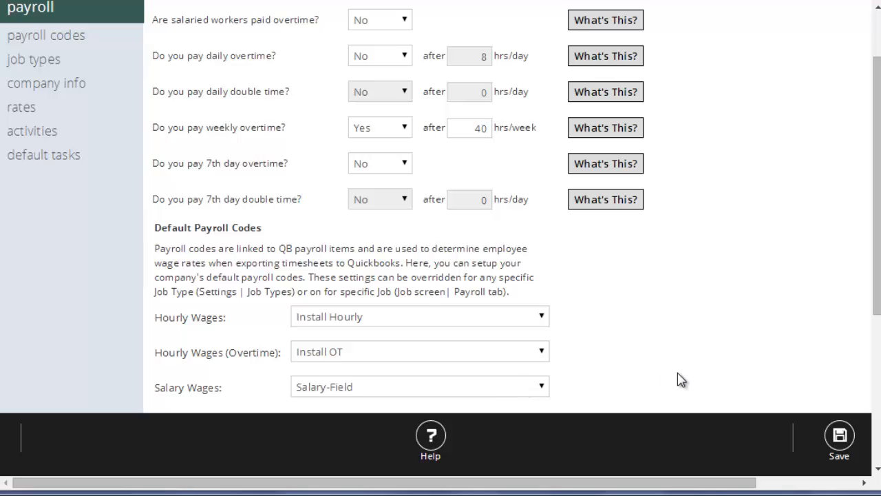
mouse_move(663, 367)
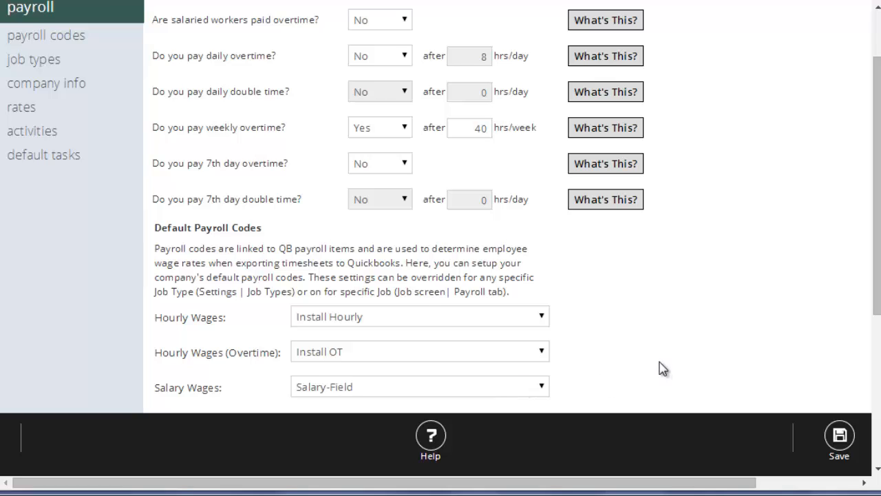
mouse_move(569, 308)
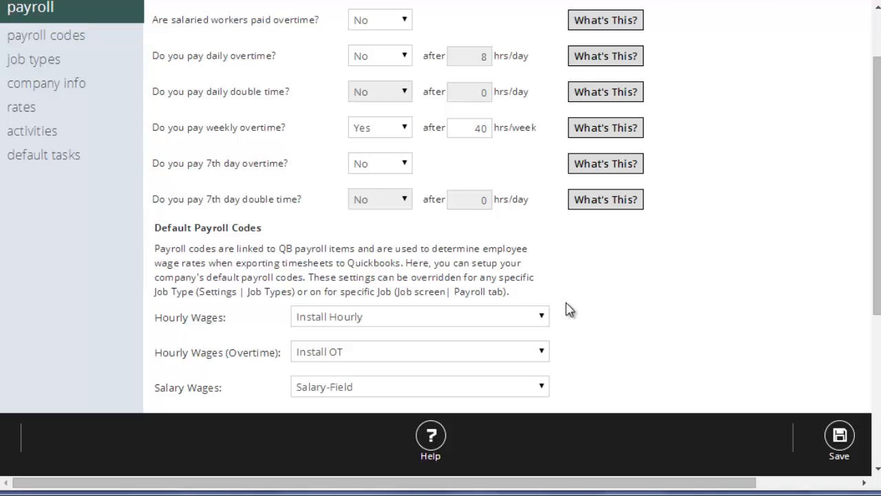
mouse_move(627, 323)
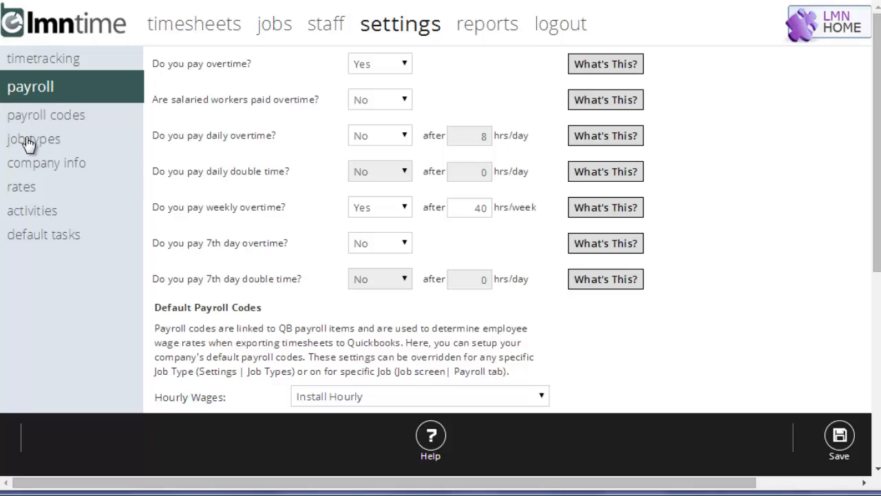
left_click(33, 138)
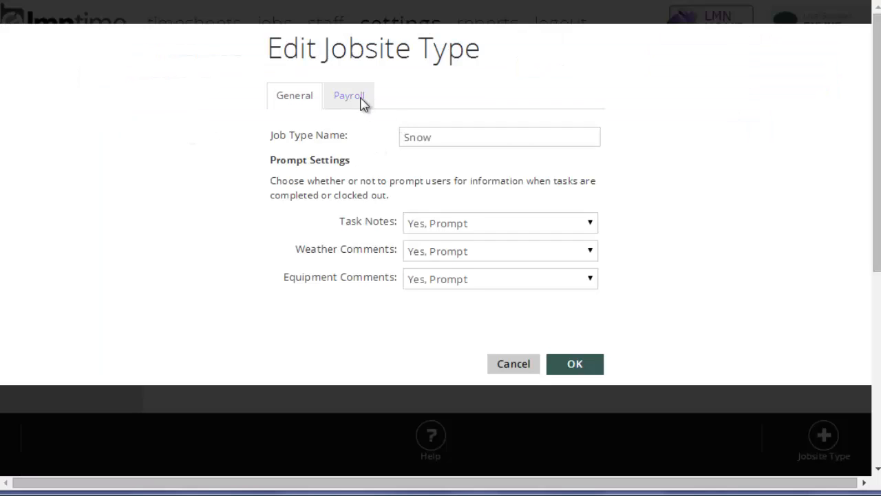
left_click(349, 95)
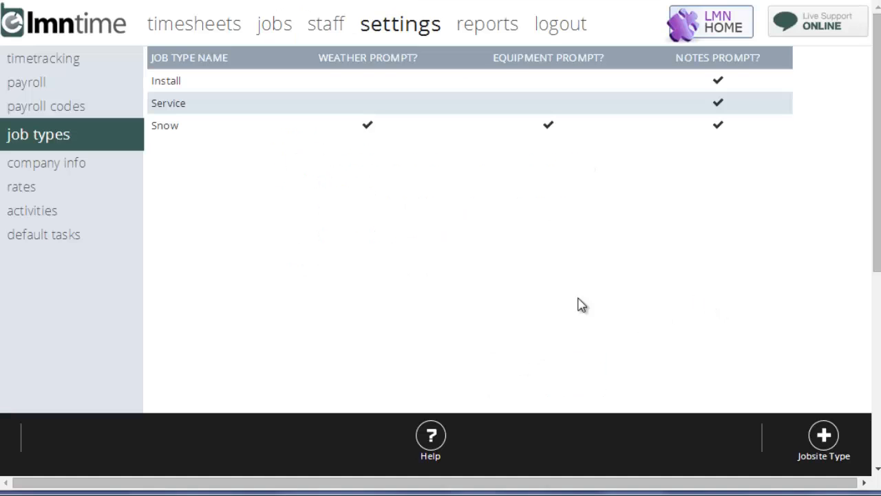
left_click(46, 106)
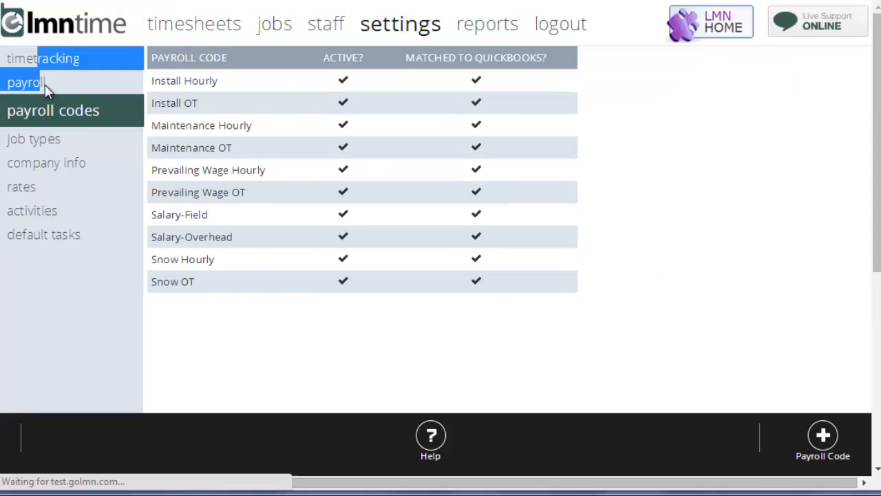
left_click(30, 82)
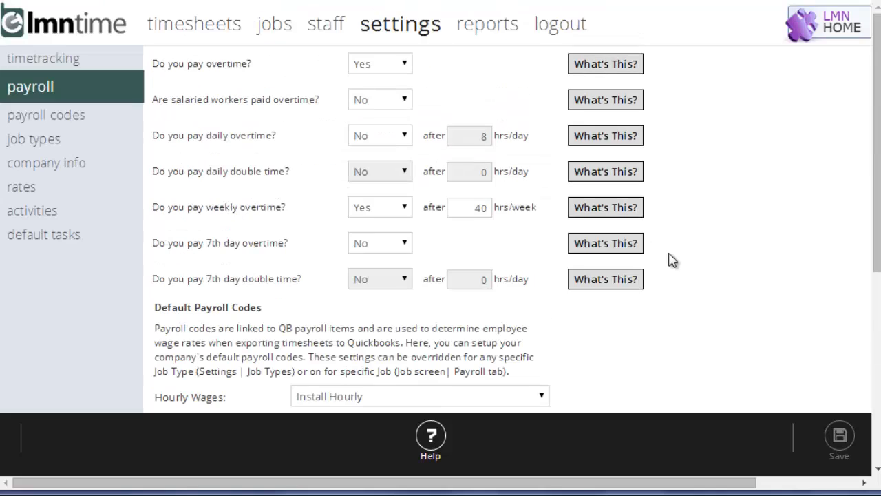
Set City of Dundas - Splashpad's payroll codes to [Job Type Default] and return to Jobs.
left_click(274, 23)
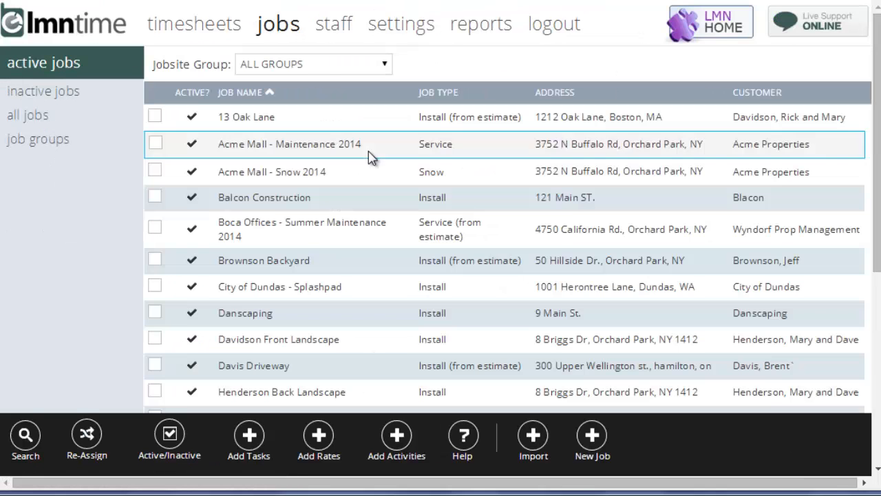
left_click(278, 286)
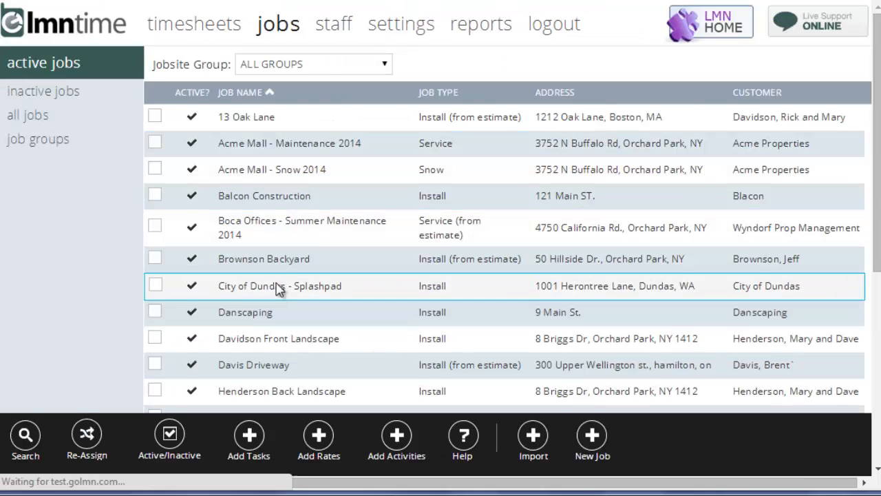
left_click(278, 286)
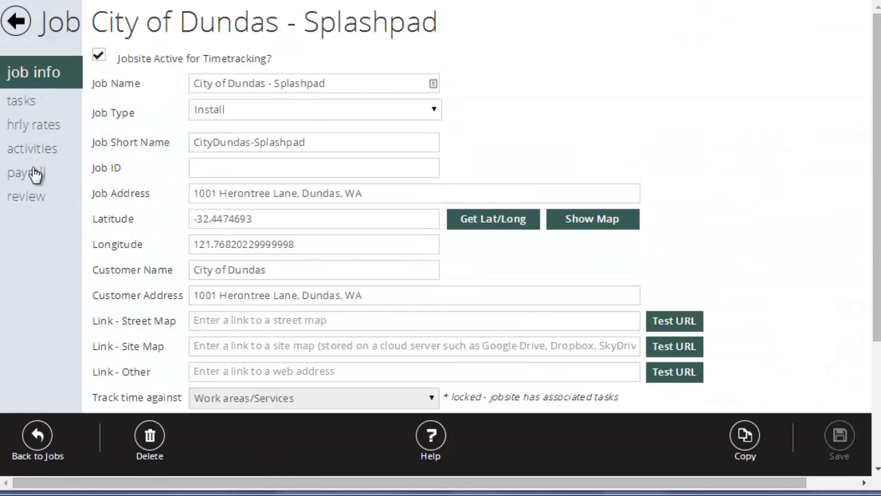
left_click(26, 172)
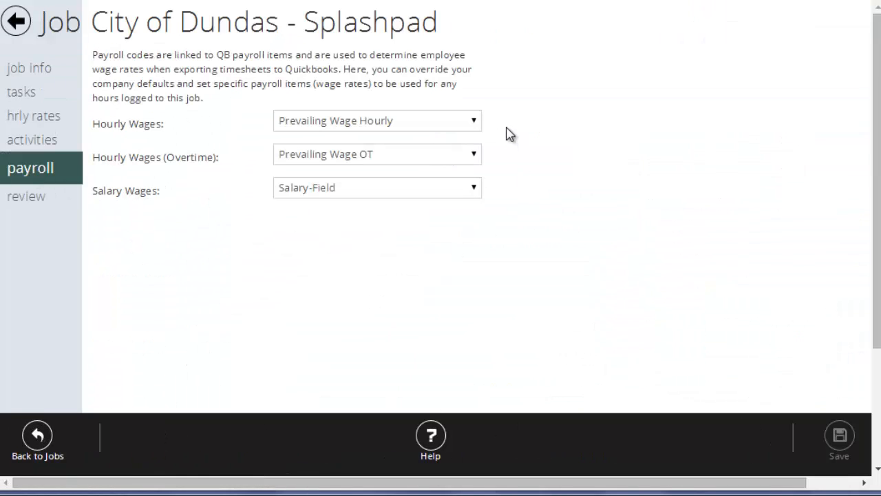
mouse_move(269, 258)
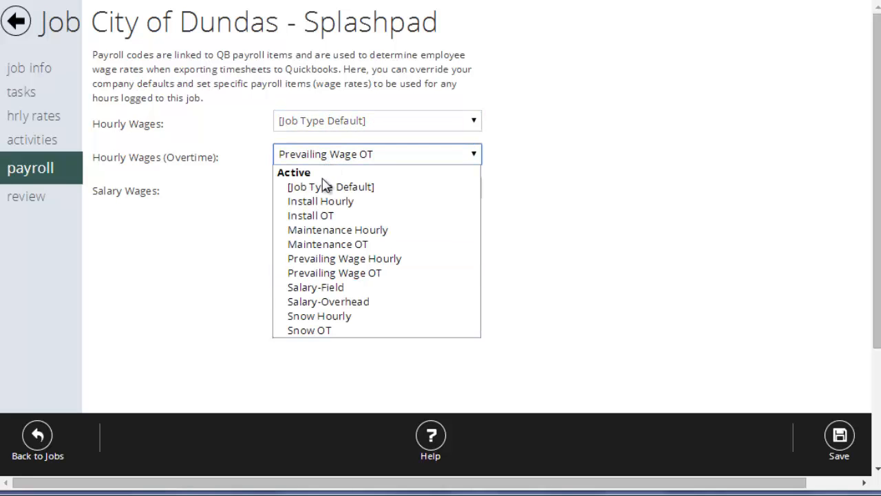
left_click(329, 187)
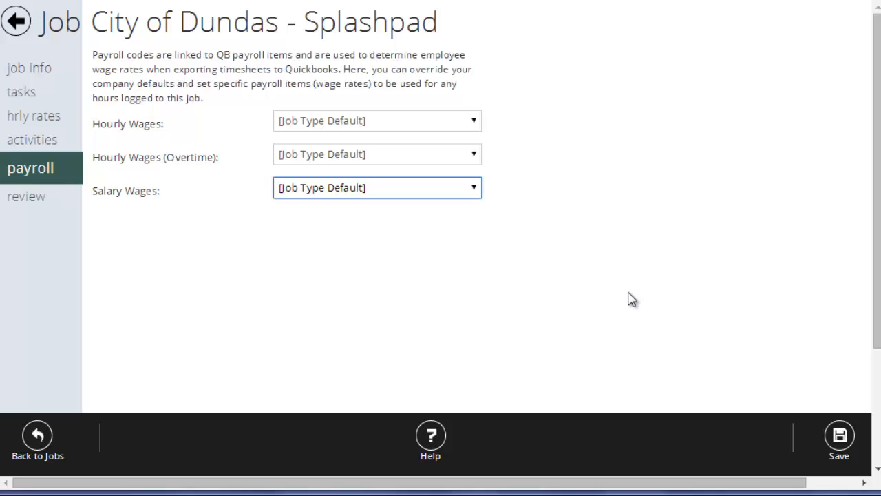
mouse_move(141, 89)
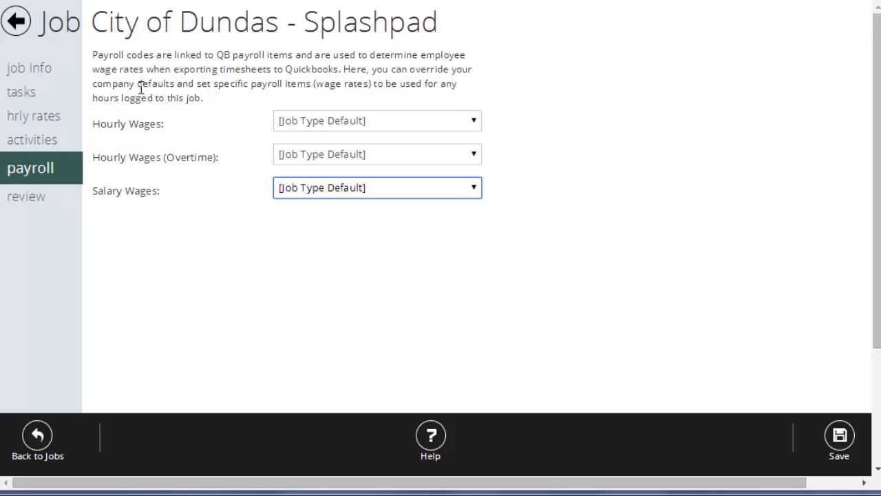
left_click(16, 20)
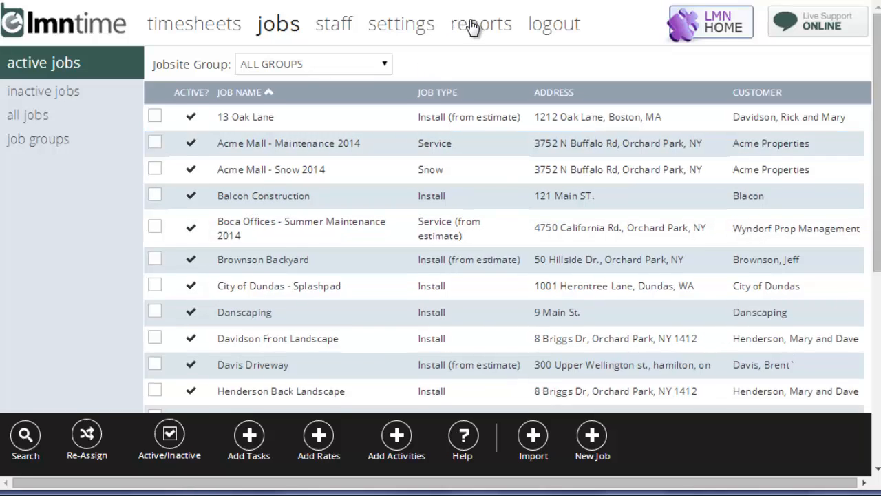
Switch the Snow job type's hourly, overtime and salary payroll codes to [Account Default].
left_click(401, 23)
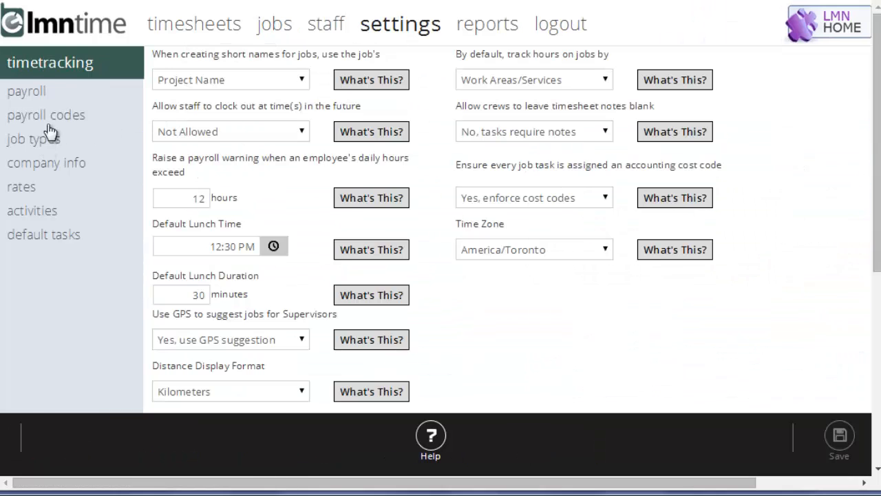
left_click(33, 139)
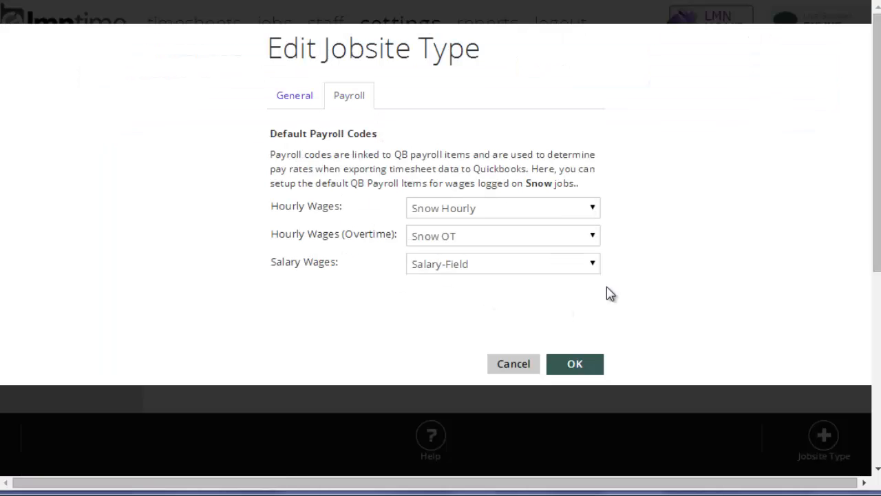
mouse_move(556, 238)
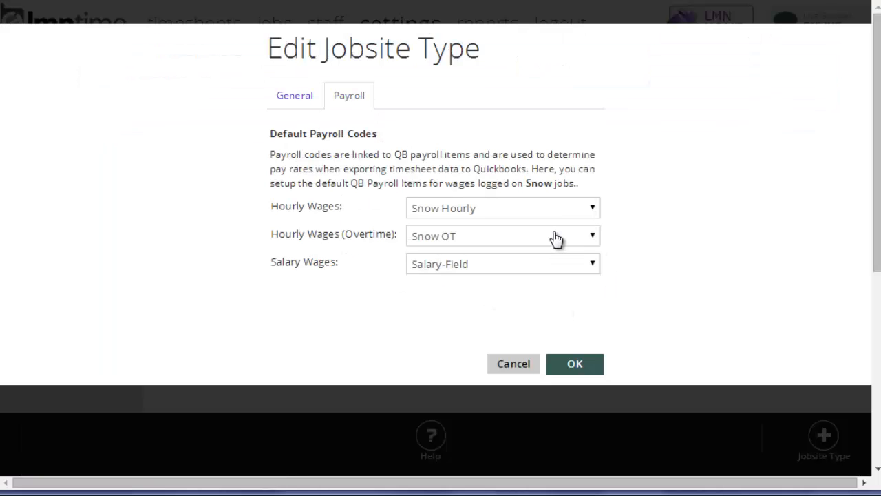
left_click(502, 207)
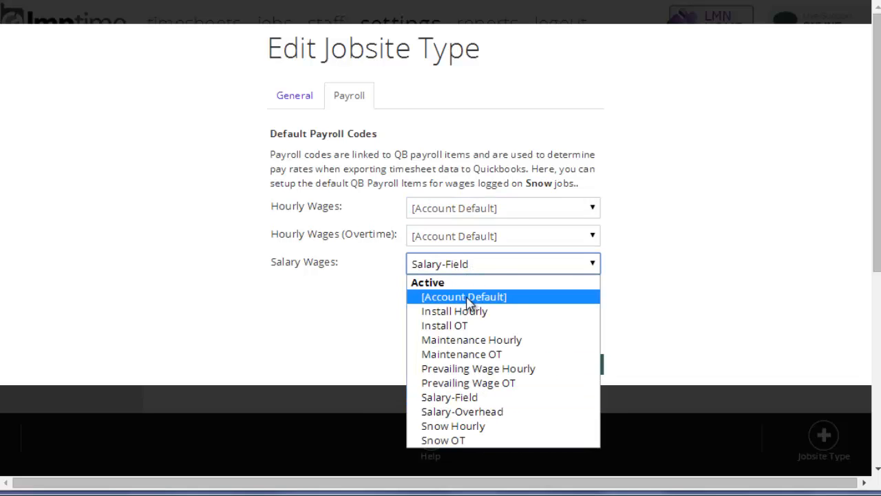
left_click(463, 297)
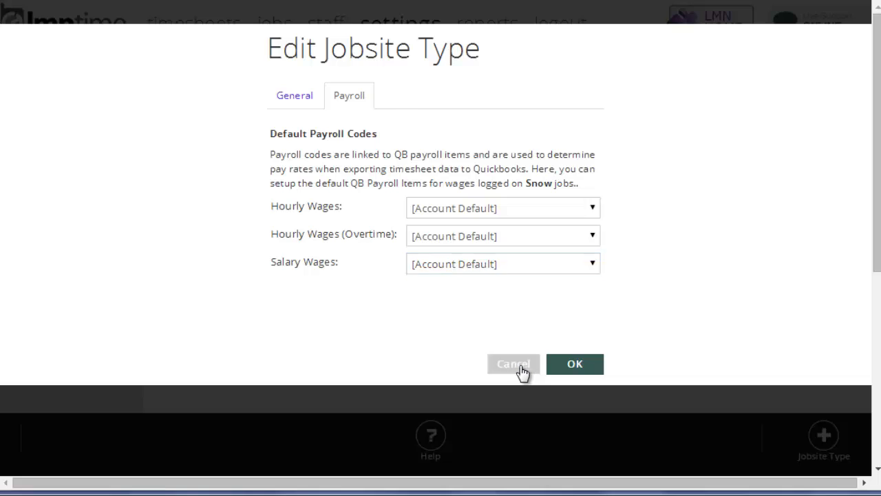
Cancel the Snow edit and scroll to the Install Hourly, Install OT, Salary-Field defaults.
left_click(512, 363)
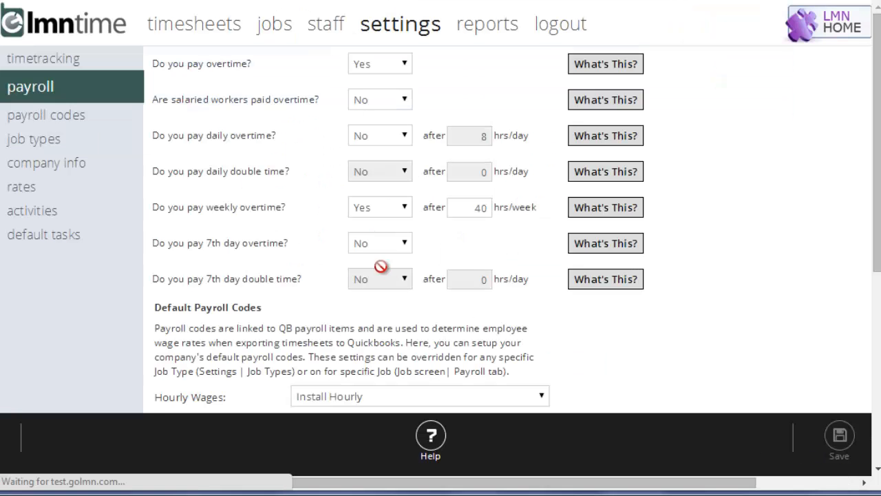
scroll("down", 3)
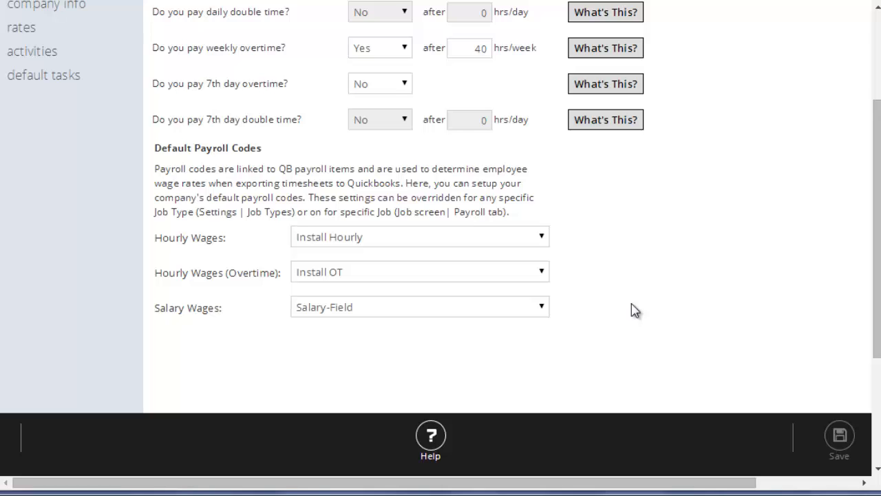
mouse_move(568, 287)
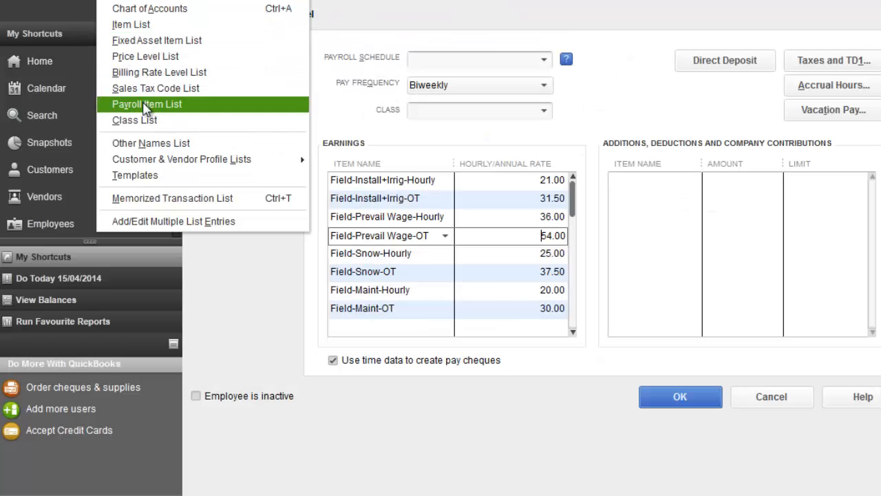
Open QuickBooks' Payroll Item List from the Lists menu.
left_click(146, 104)
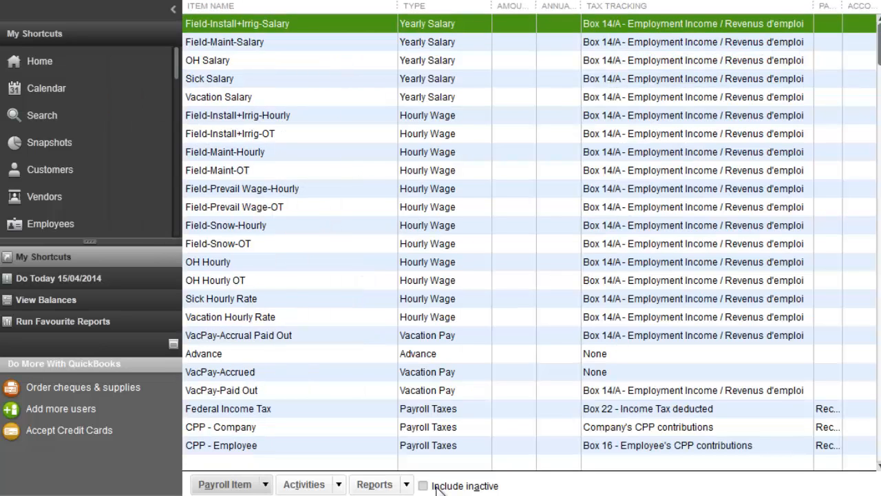